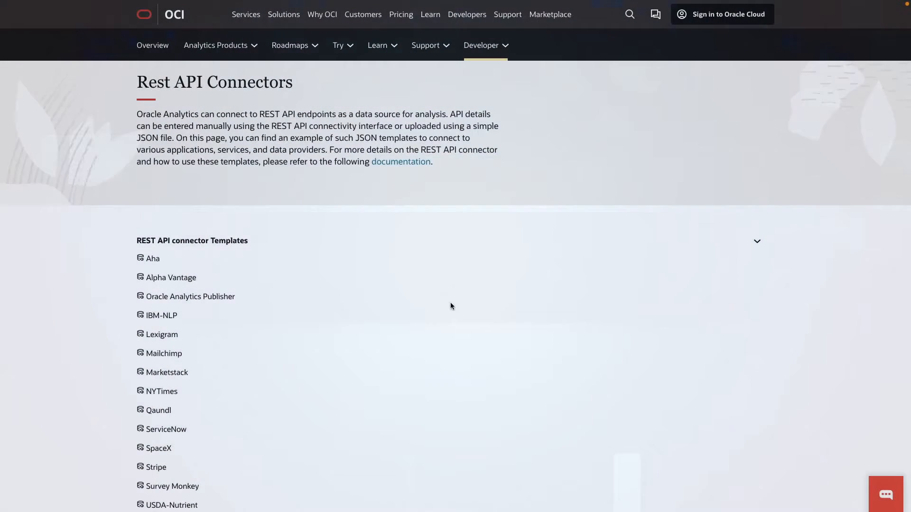
# Review the ServiceNow connection JSON template in the text editor.
pyautogui.scroll(-3)
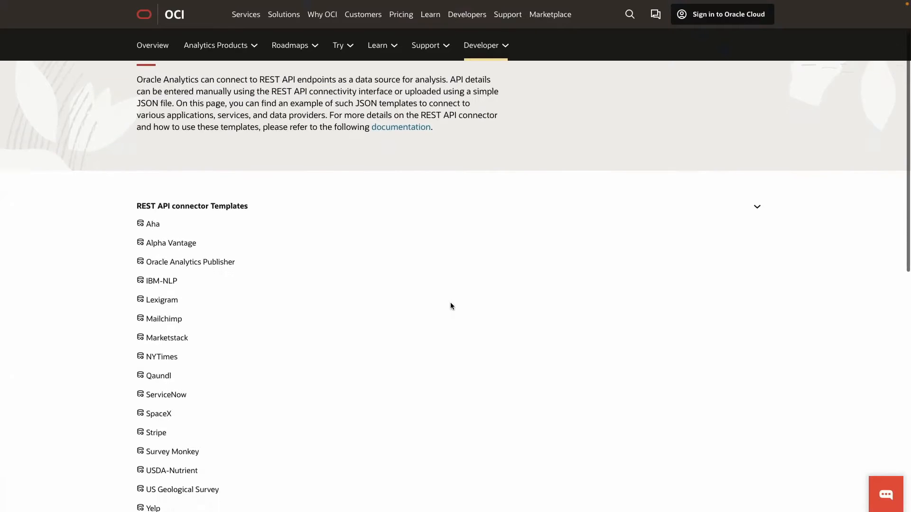
pyautogui.scroll(-3)
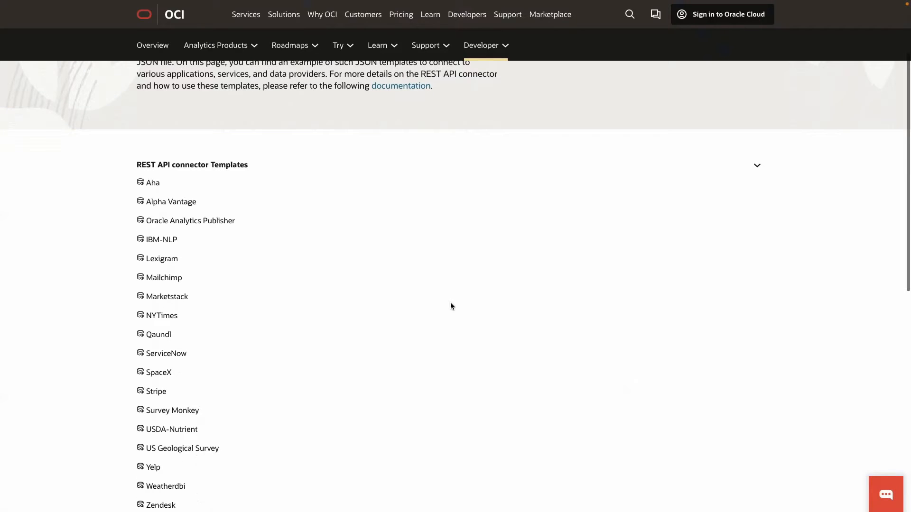
pyautogui.scroll(-3)
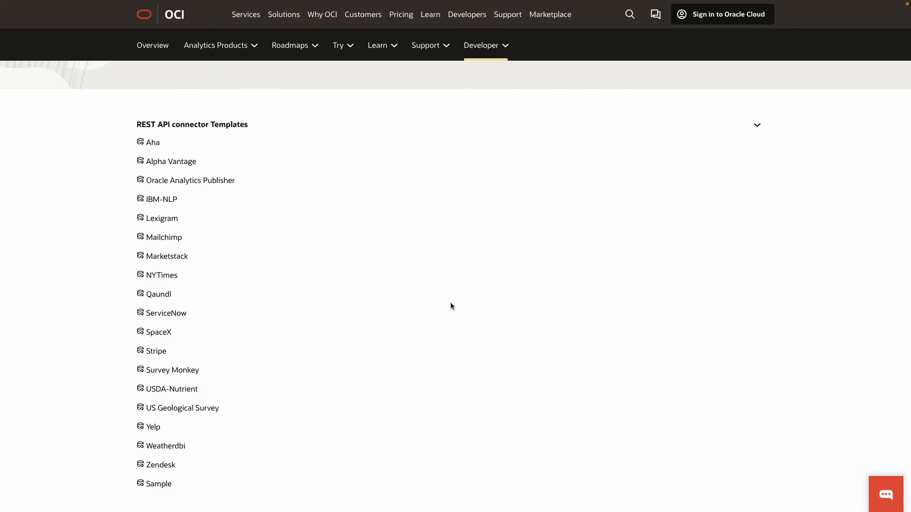
pyautogui.click(166, 313)
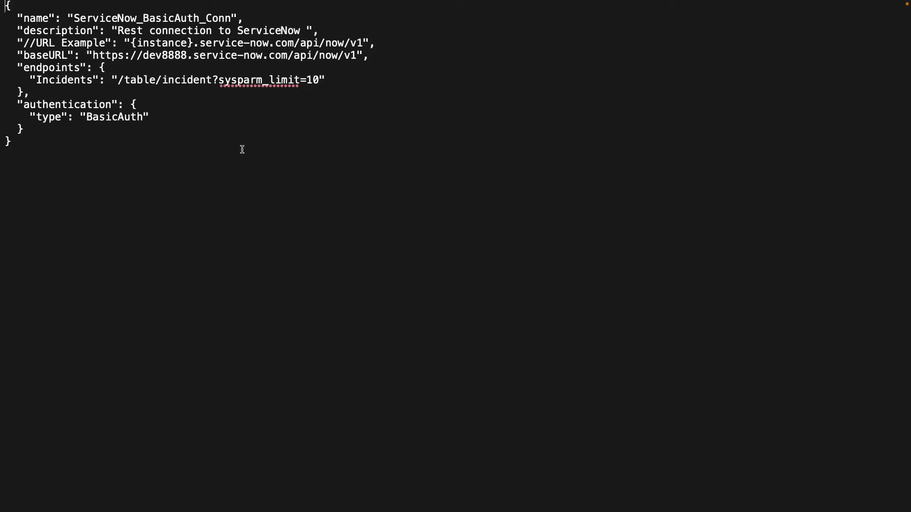
pyautogui.moveTo(118, 54)
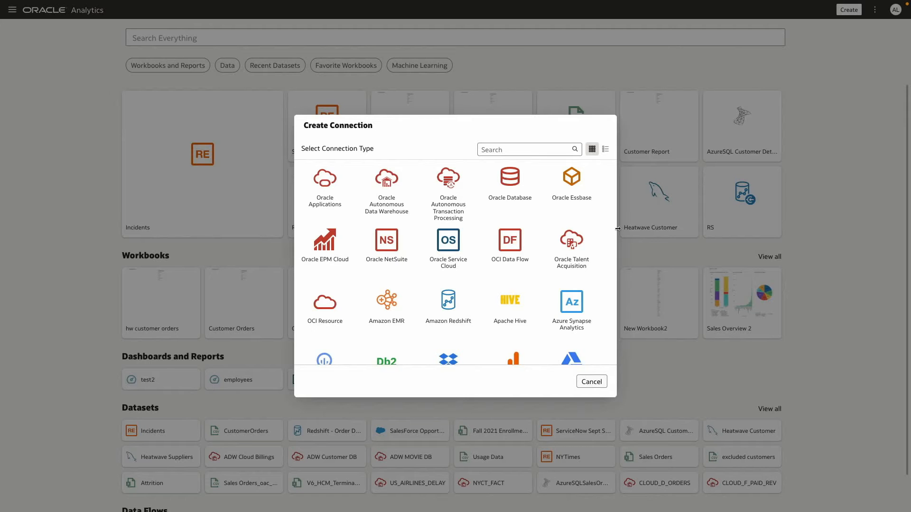
# Choose REST API as the type for a new Oracle Analytics connection.
pyautogui.scroll(-3)
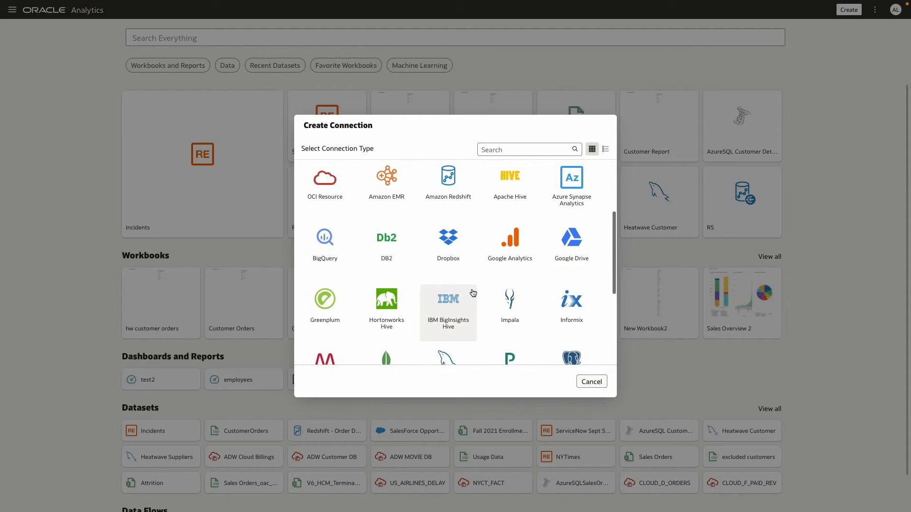
pyautogui.scroll(-3)
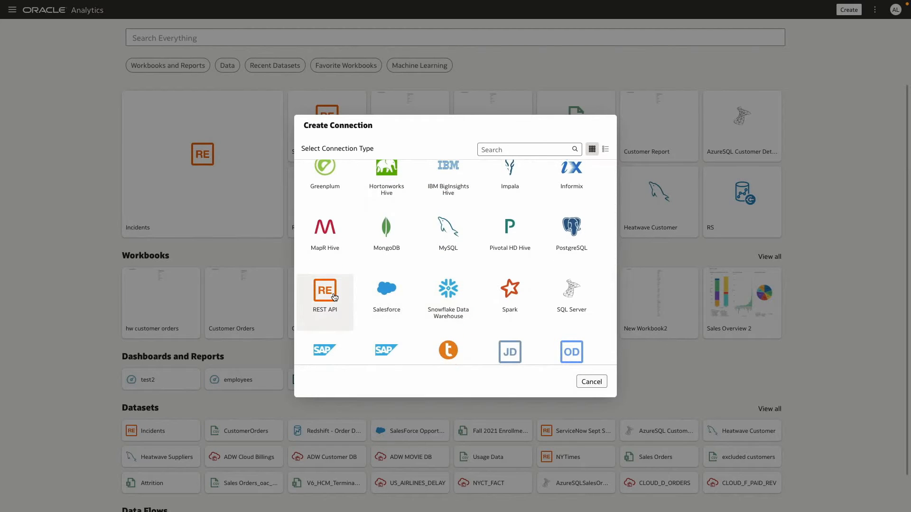
pyautogui.click(324, 294)
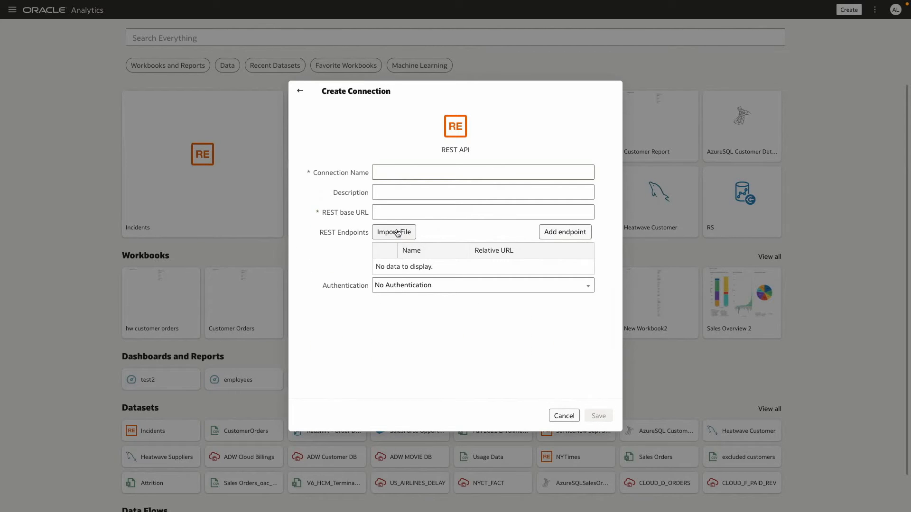
# Import the ServiceNow-Updated.zip template and name the connection ServiceNow Incidents.
pyautogui.click(393, 232)
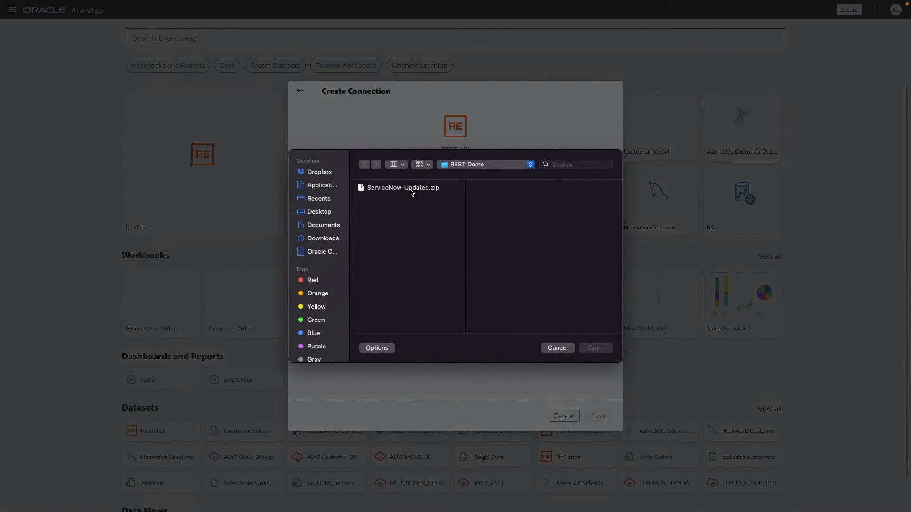
pyautogui.click(556, 347)
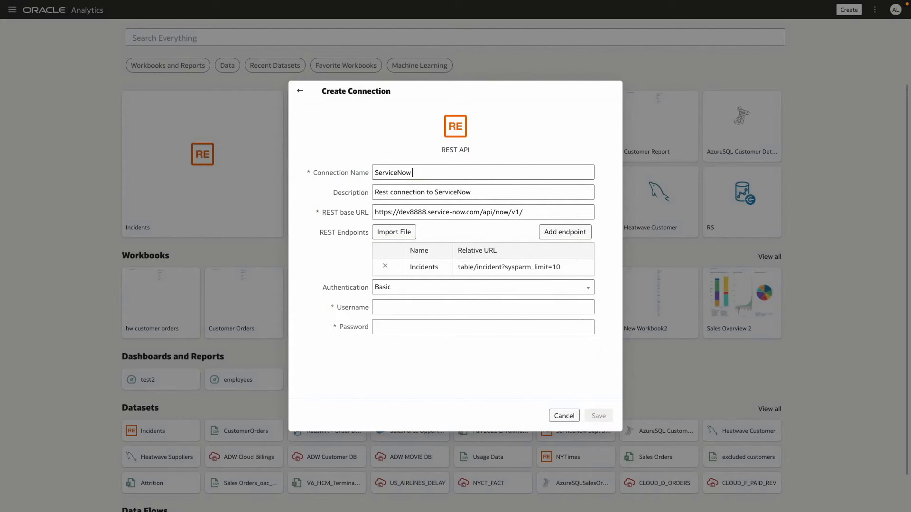
pyautogui.write('Incident')
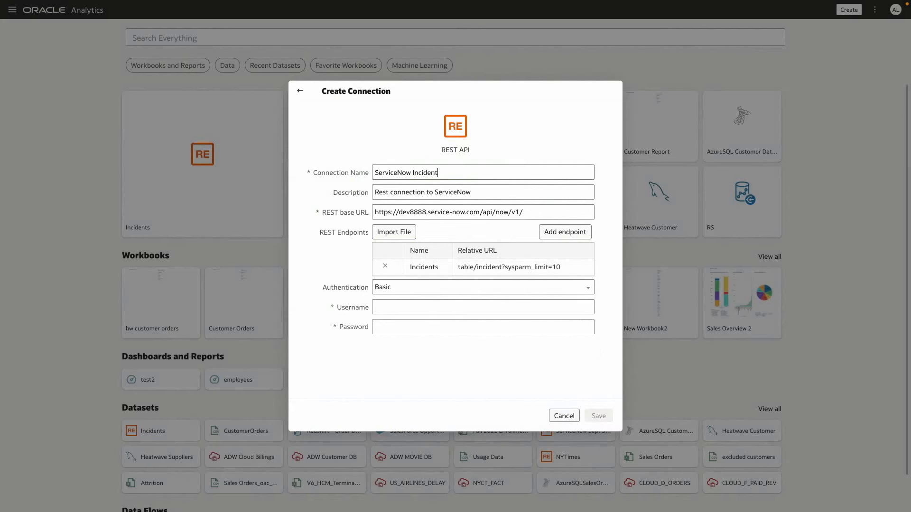
pyautogui.write('s')
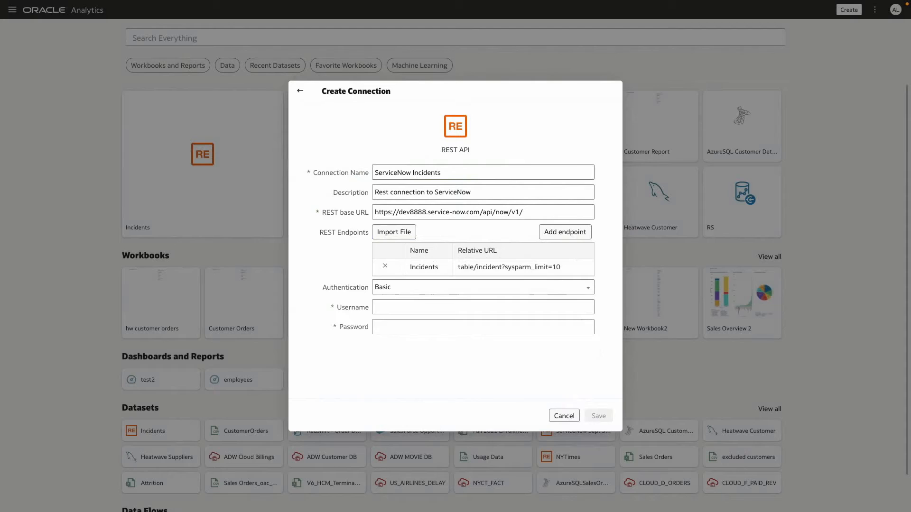
# Add a Category endpoint and Basic credentials, then save the connection.
pyautogui.click(563, 232)
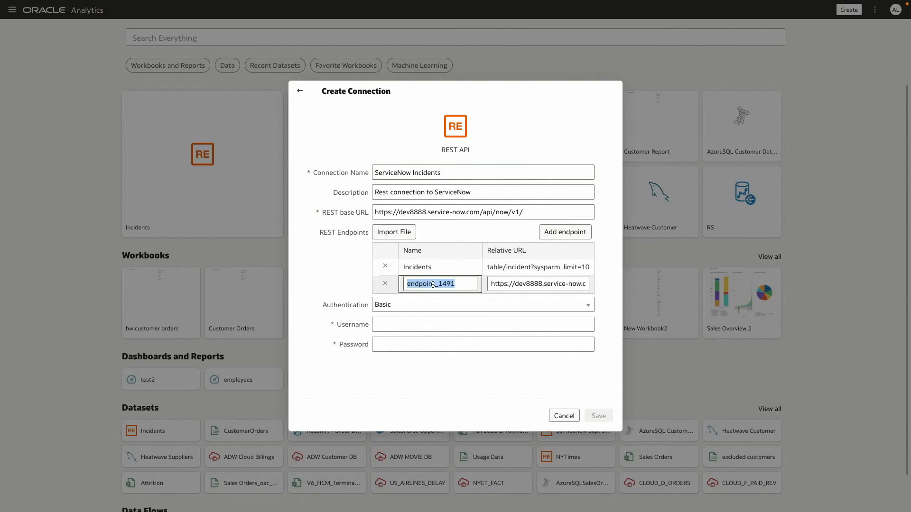
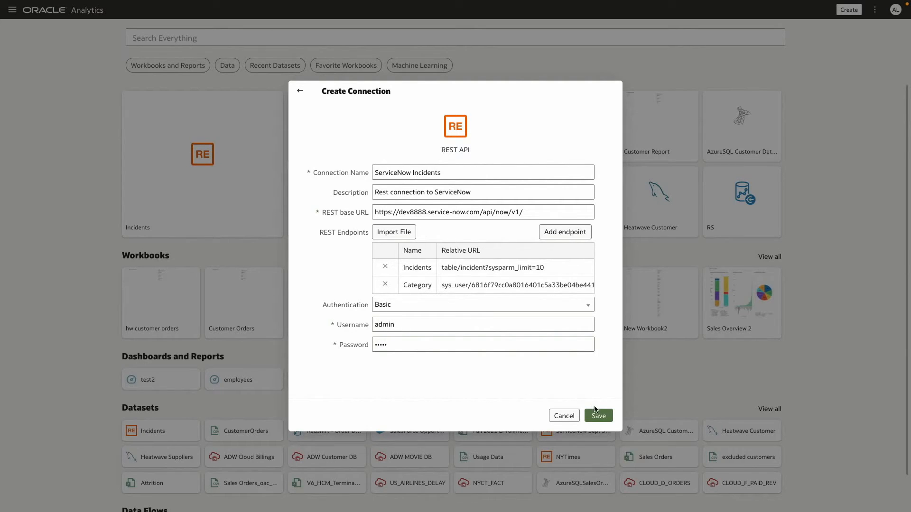
pyautogui.click(598, 415)
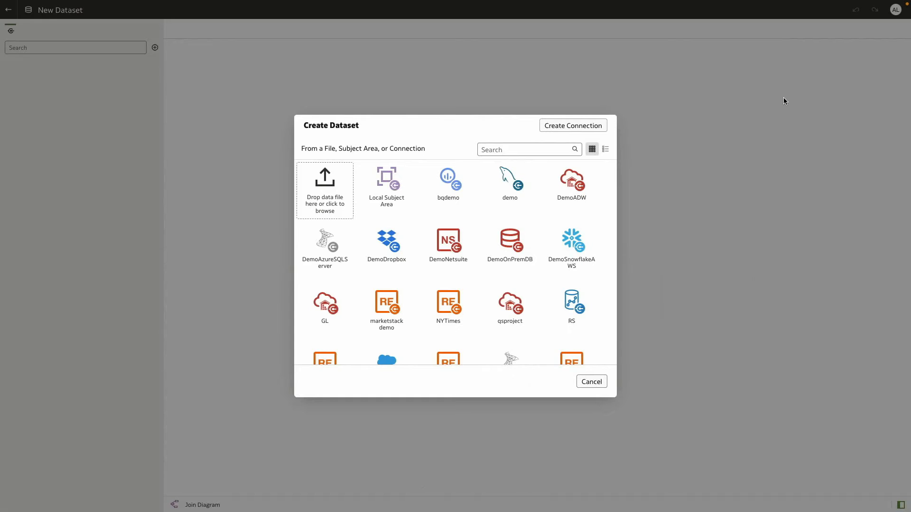
# Use the ServiceNow Incidents connection as the source of a new dataset.
pyautogui.scroll(-3)
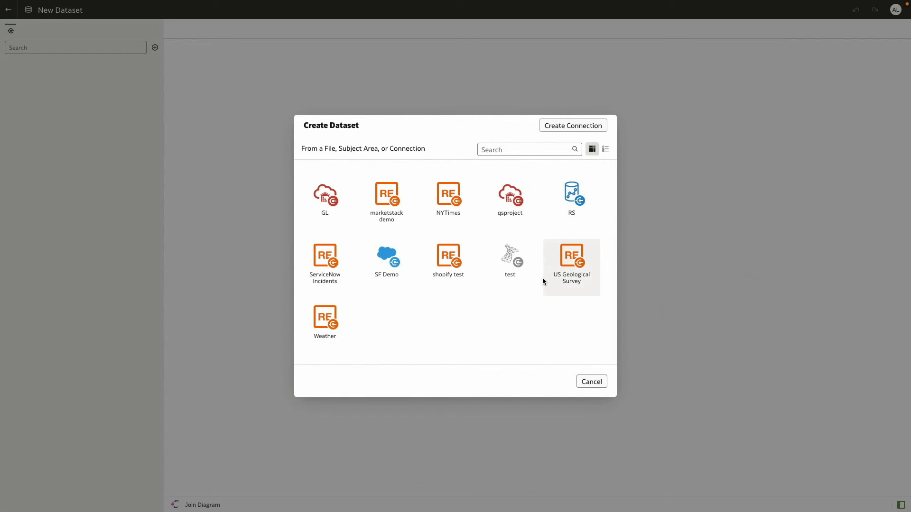
pyautogui.doubleClick(325, 257)
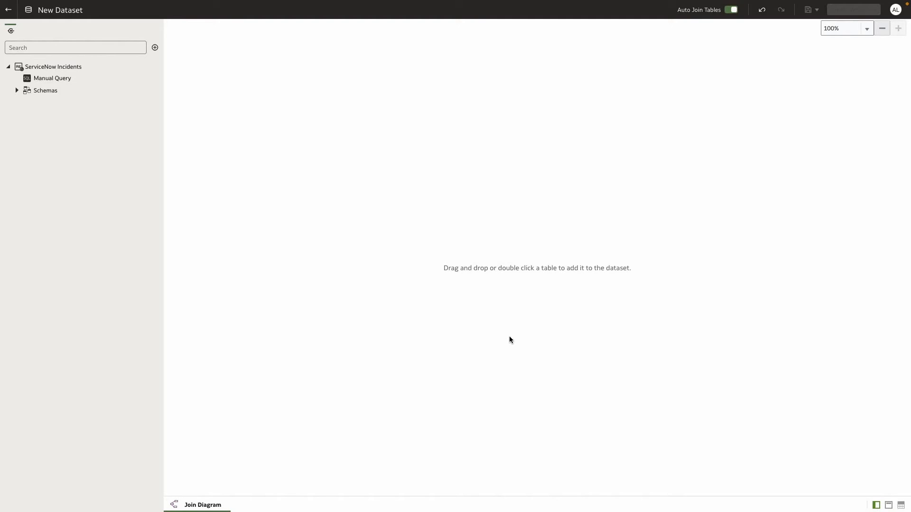
pyautogui.moveTo(54, 140)
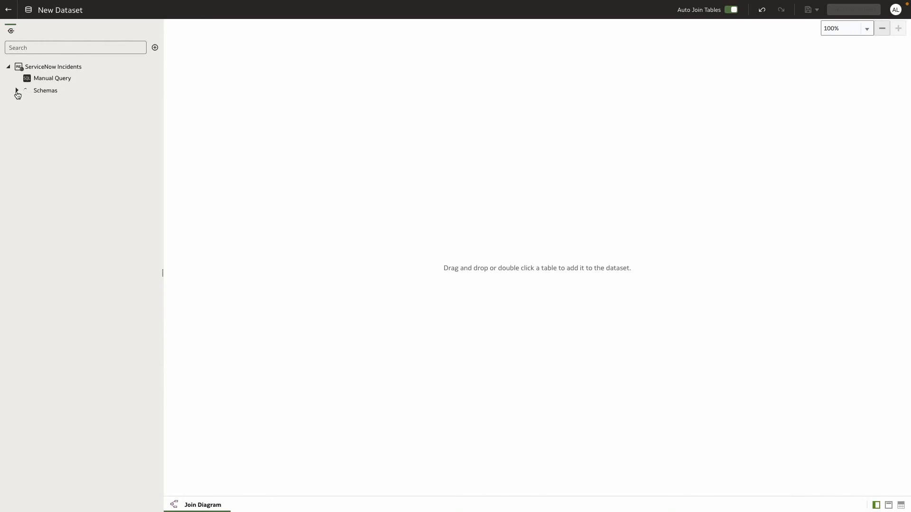
# Expand the connection's schemas to show the AUTOREST tables CATEGORY and INCIDENTS.
pyautogui.click(17, 91)
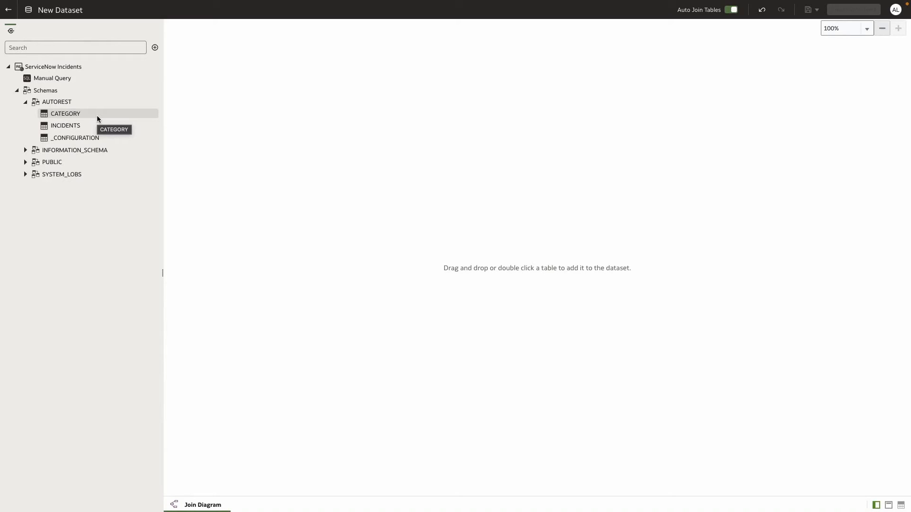
pyautogui.moveTo(90, 125)
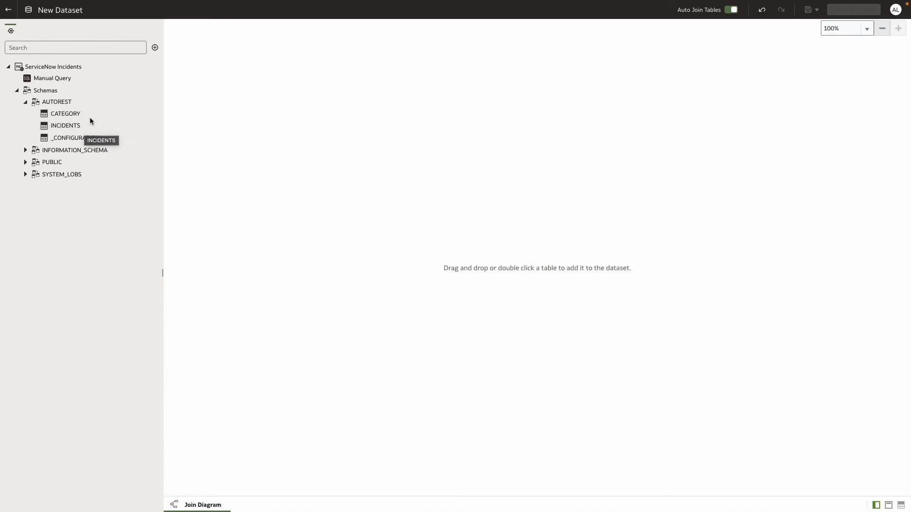
pyautogui.moveTo(65, 113)
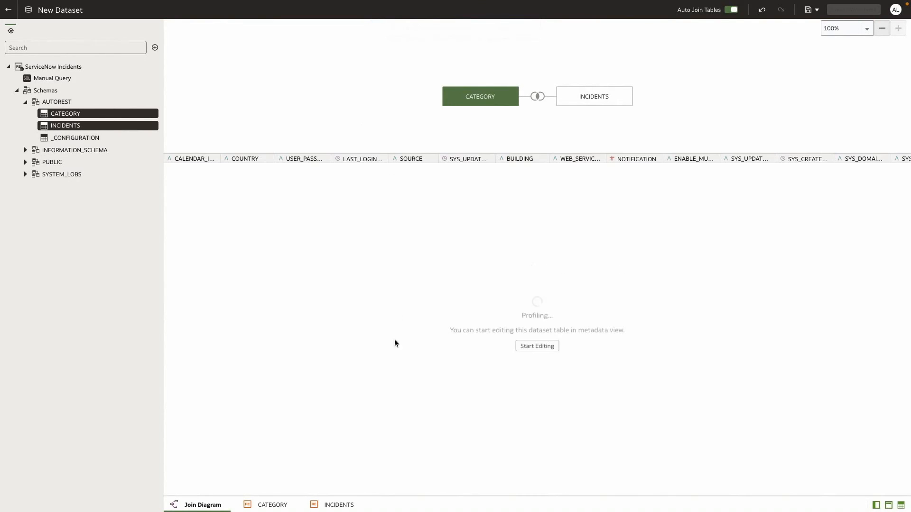
# Review the INCIDENTS columns and save the dataset as SN Incidents.
pyautogui.click(338, 504)
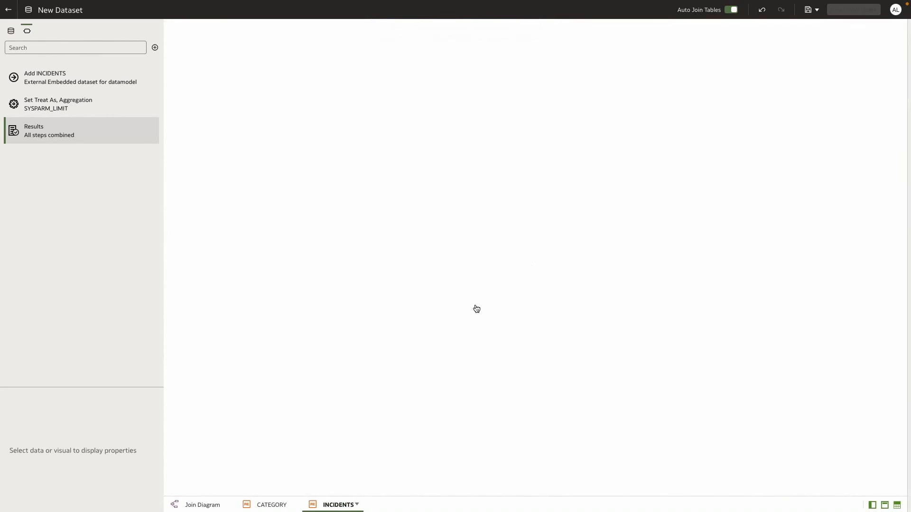
pyautogui.click(338, 504)
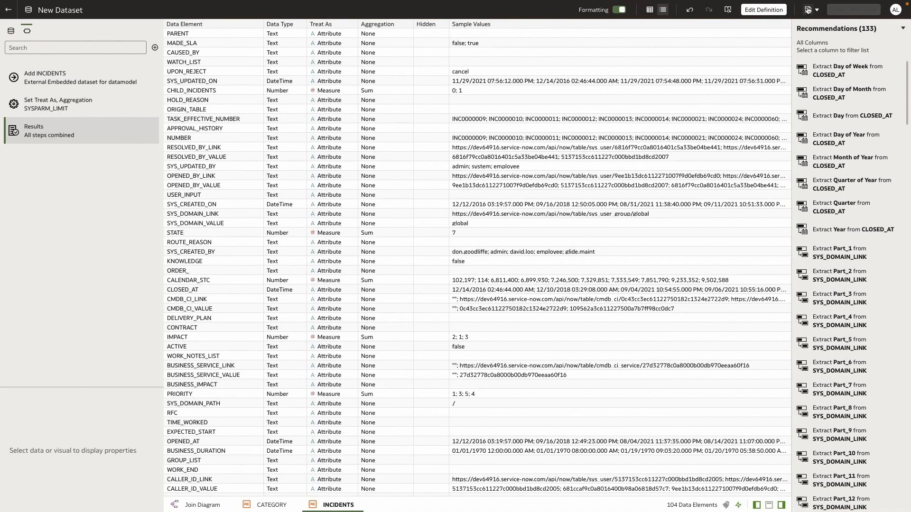
pyautogui.click(808, 10)
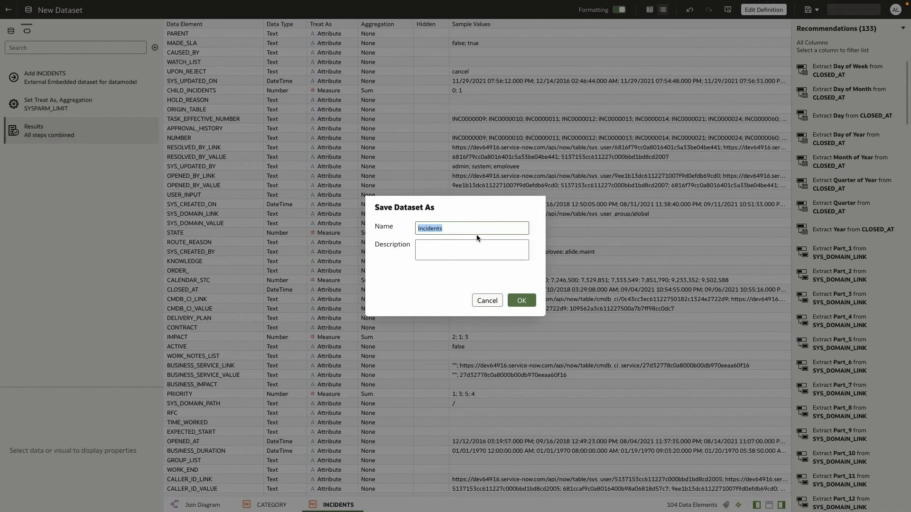
pyautogui.write('SN Incidents')
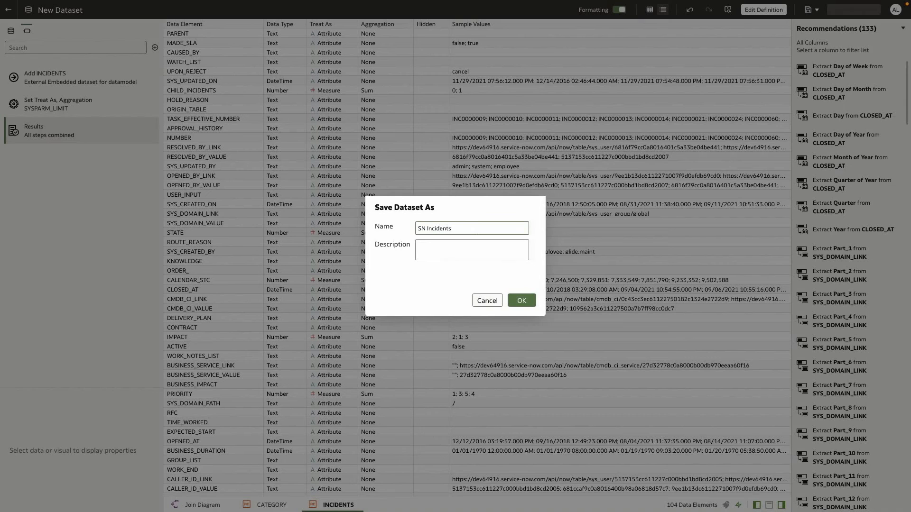
pyautogui.click(521, 301)
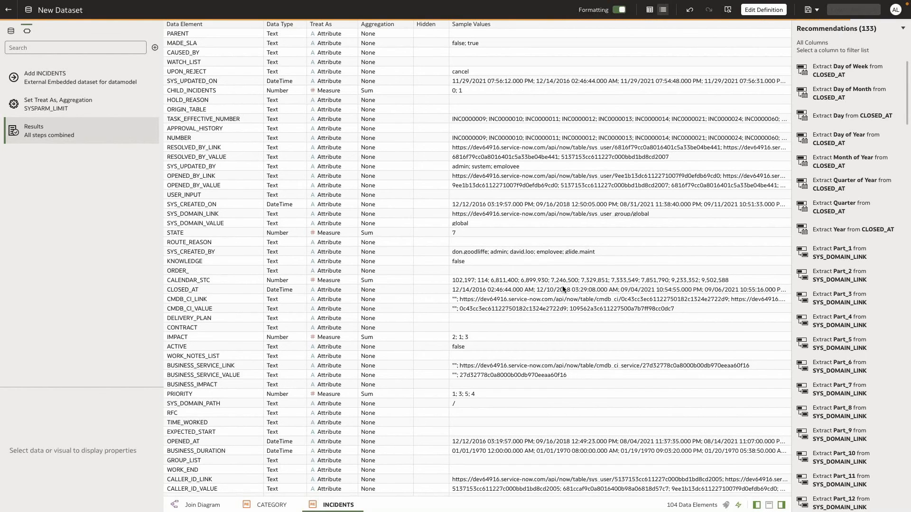
# Create a new workbook from the saved SN Incidents dataset.
pyautogui.click(809, 9)
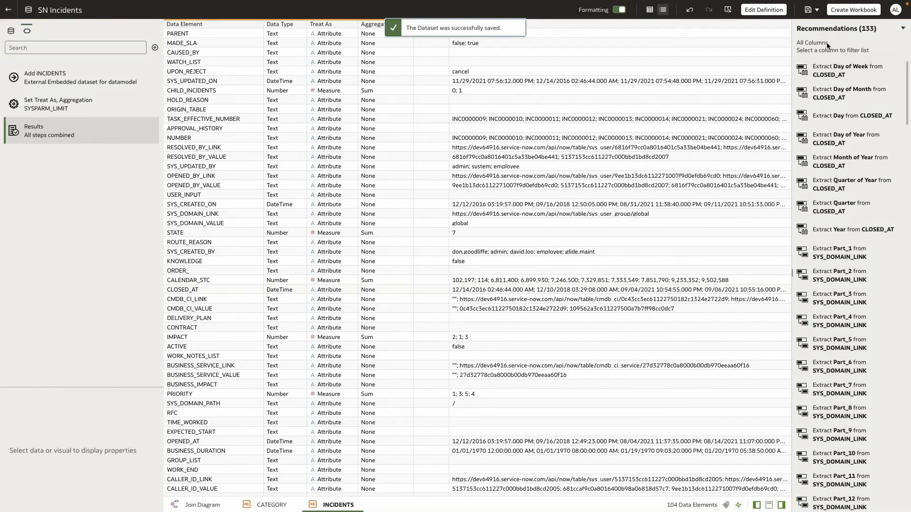
pyautogui.click(852, 10)
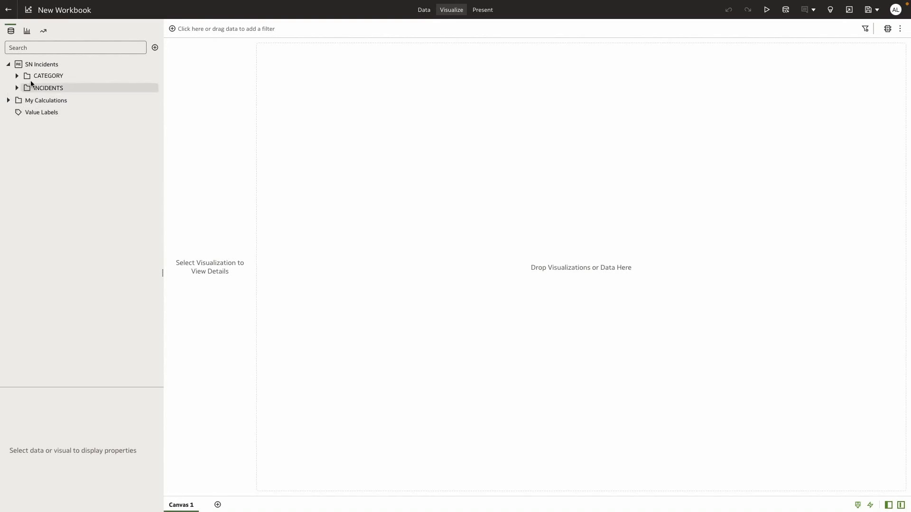
# List incident NUMBER, CATEGORY and DESCRIPTION from INCIDENTS as a workbook table.
pyautogui.write('n')
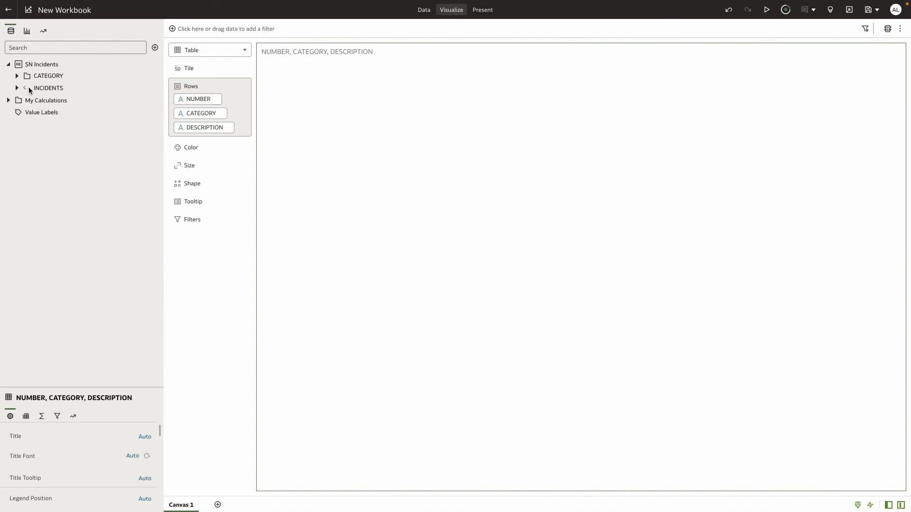
pyautogui.click(17, 87)
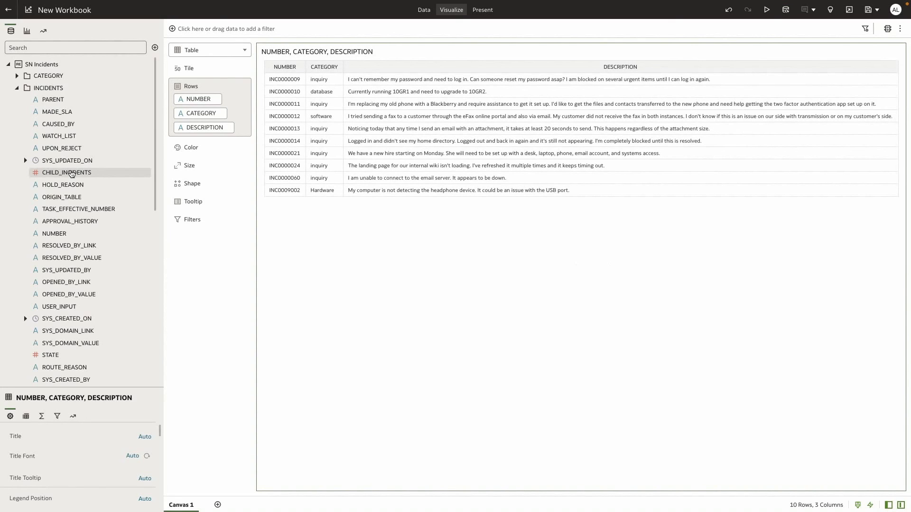
pyautogui.scroll(-3)
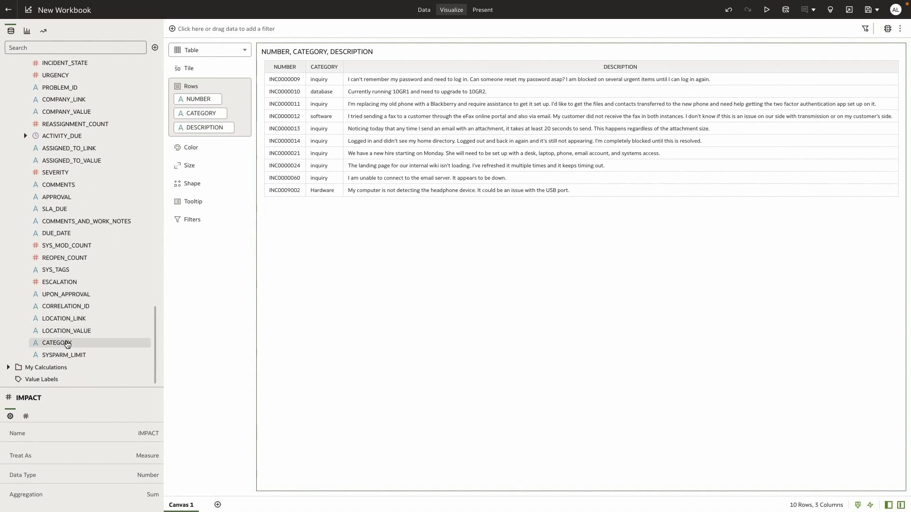
pyautogui.click(56, 343)
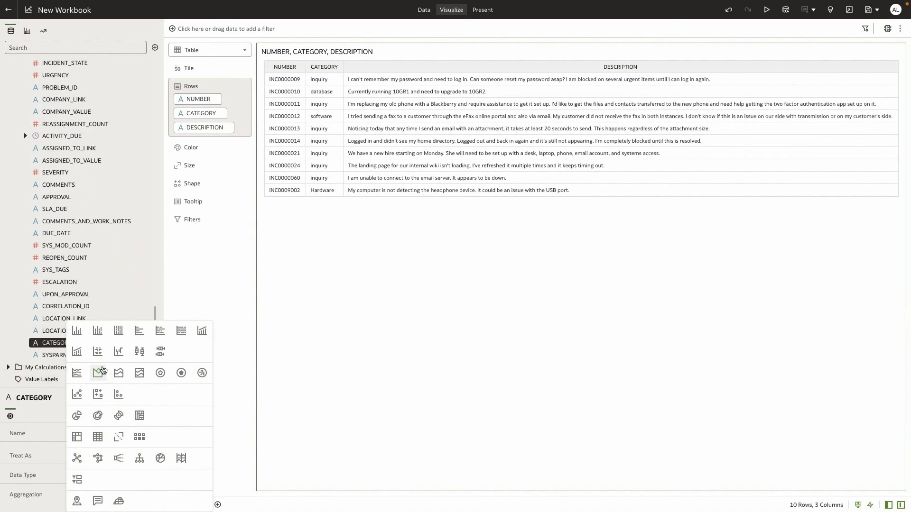